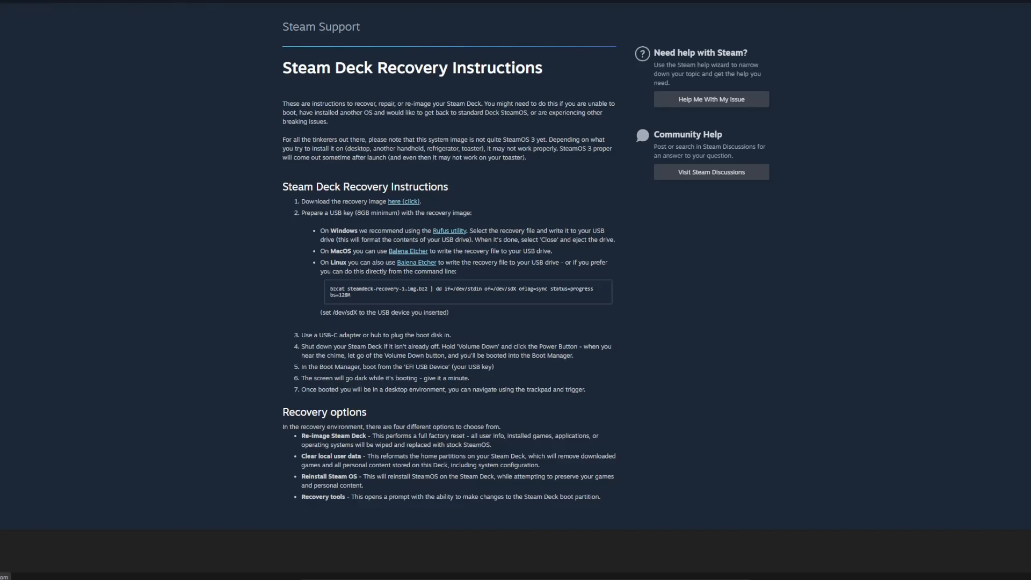
pyautogui.moveTo(81, 243)
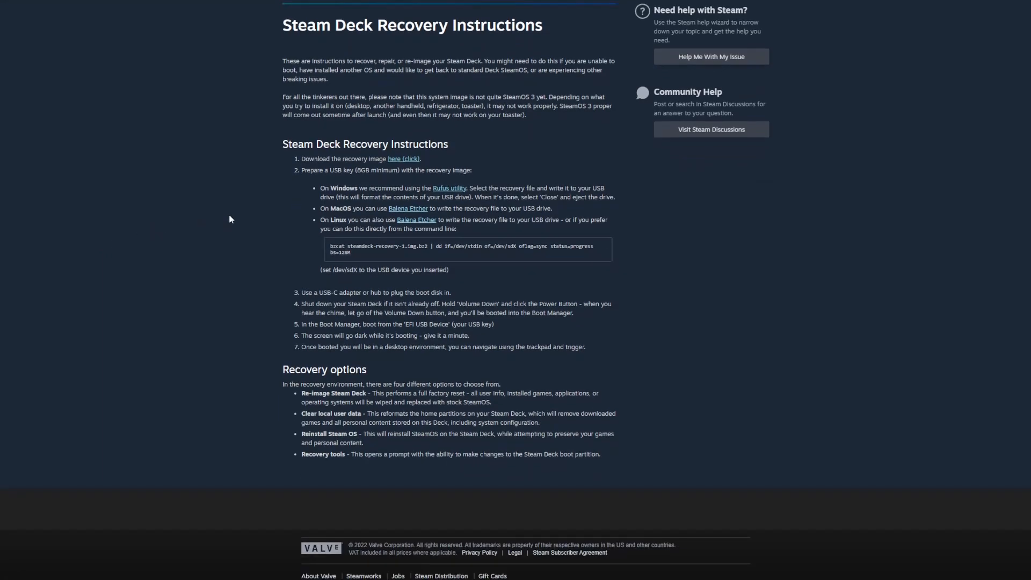
# Step: Scroll through the Anker 341 USB-C Hub (7-in-1) listing to look over its details
pyautogui.scroll(3)
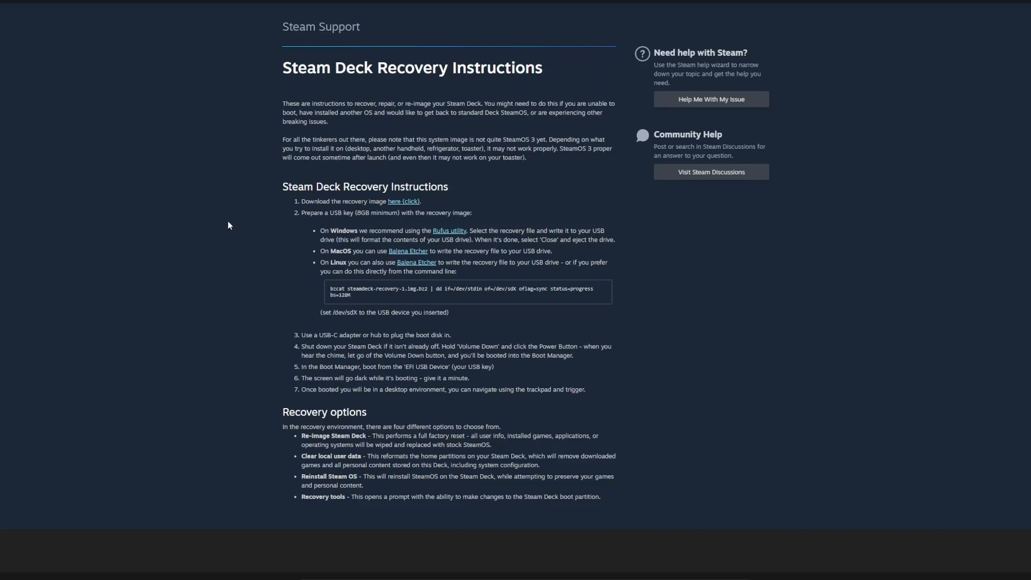
pyautogui.moveTo(232, 223)
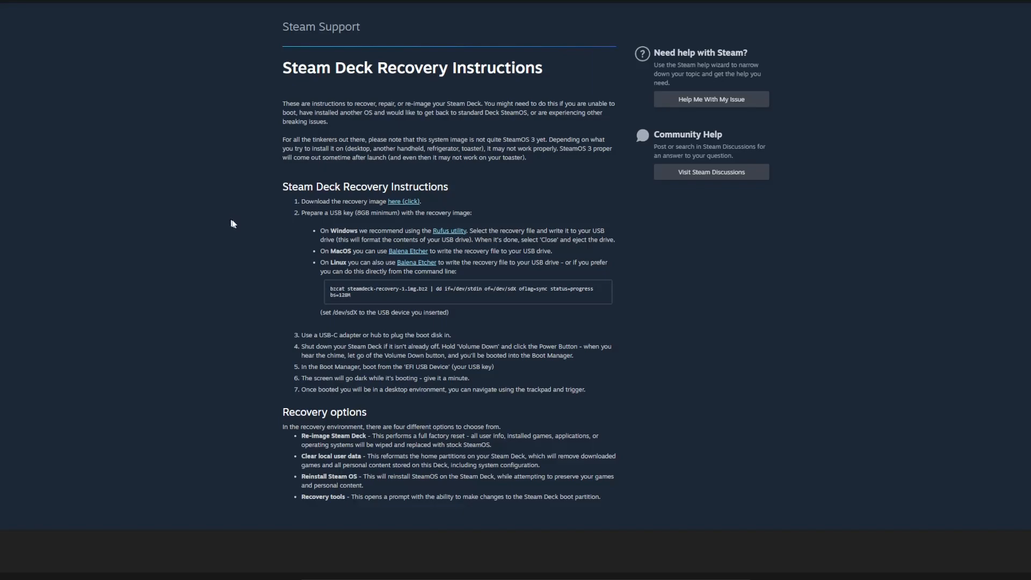
pyautogui.moveTo(250, 221)
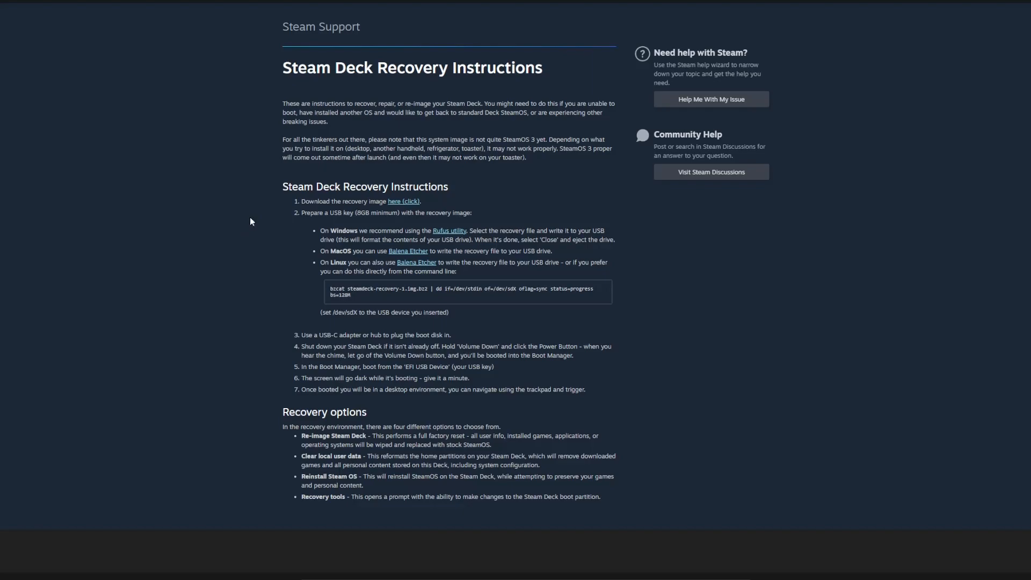
pyautogui.moveTo(184, 369)
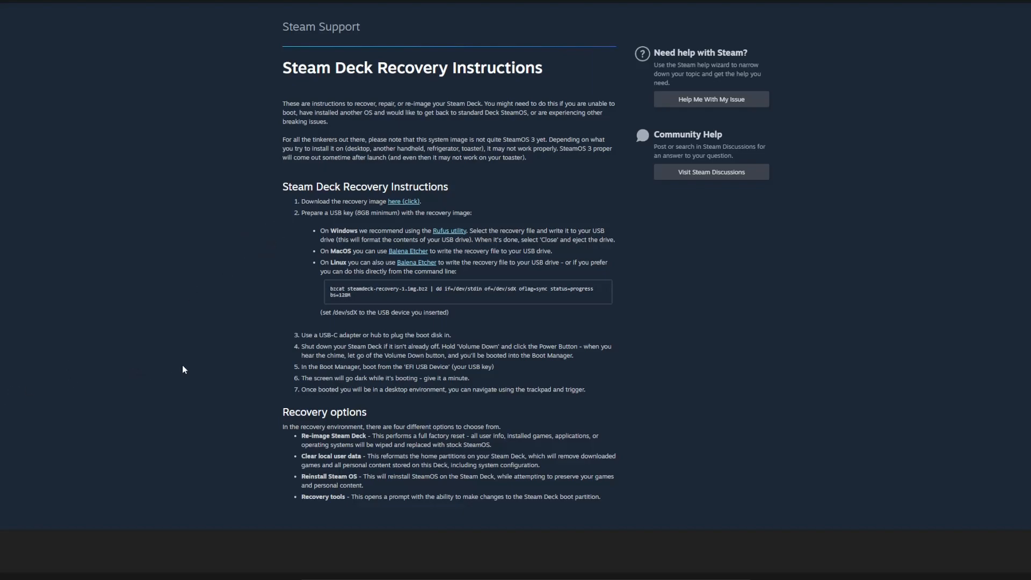
pyautogui.moveTo(397, 344)
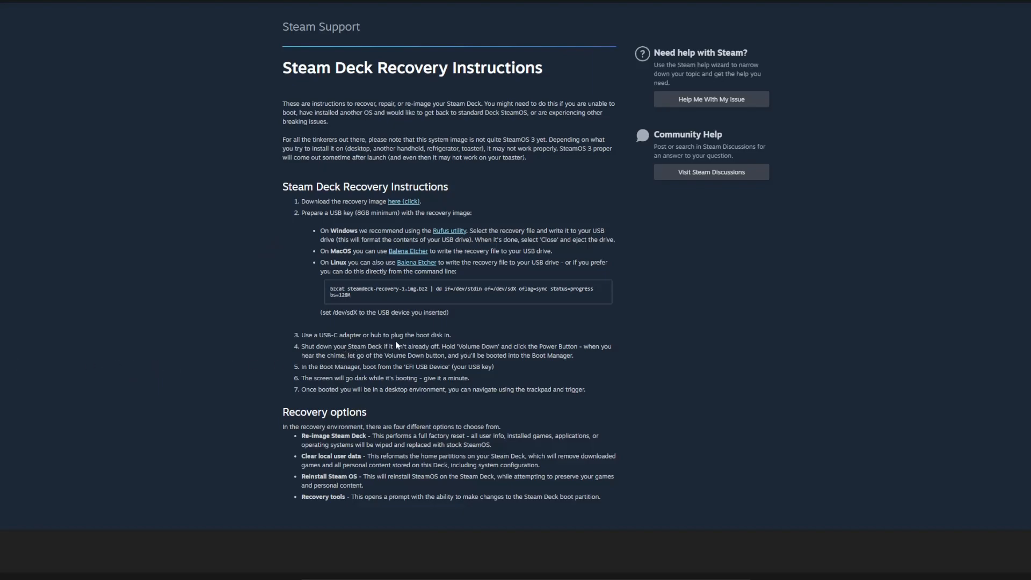
pyautogui.scroll(-3)
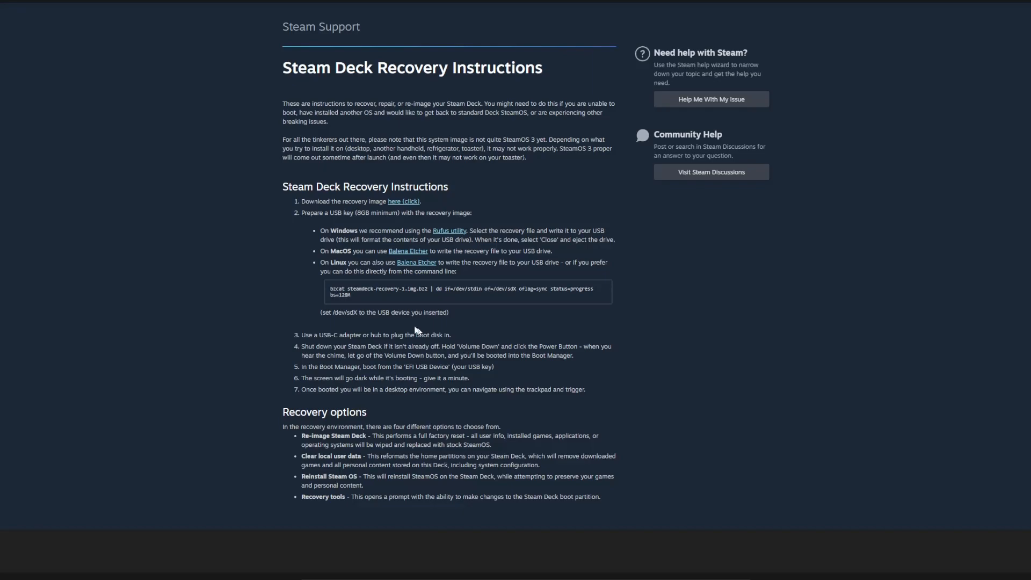
pyautogui.moveTo(192, 84)
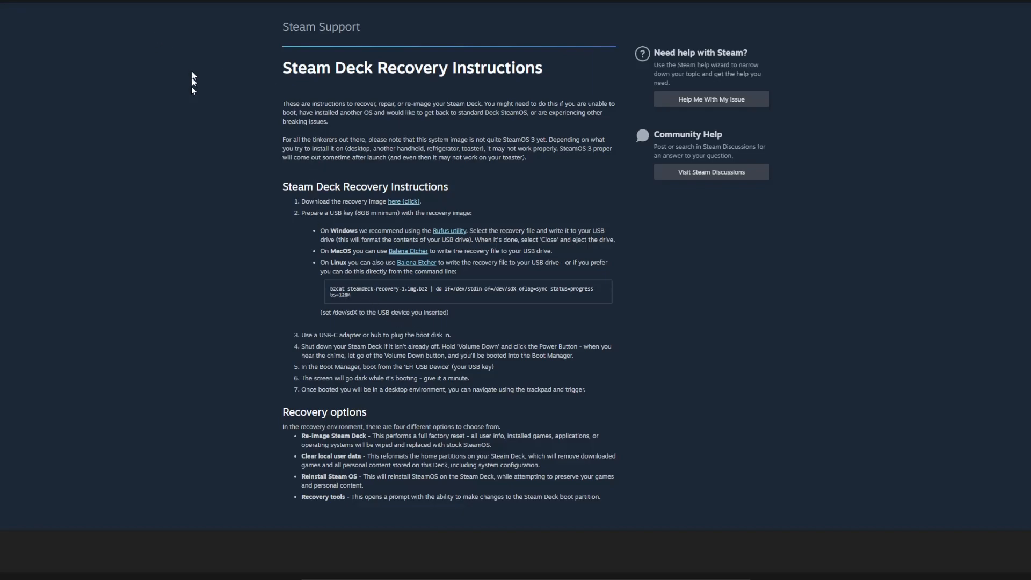
pyautogui.moveTo(217, 180)
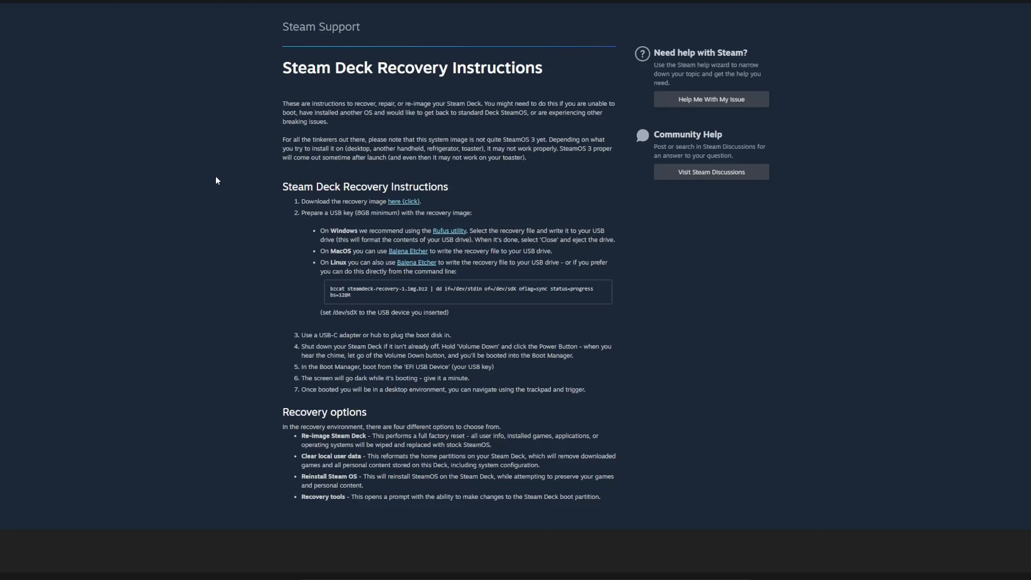
pyautogui.moveTo(236, 160)
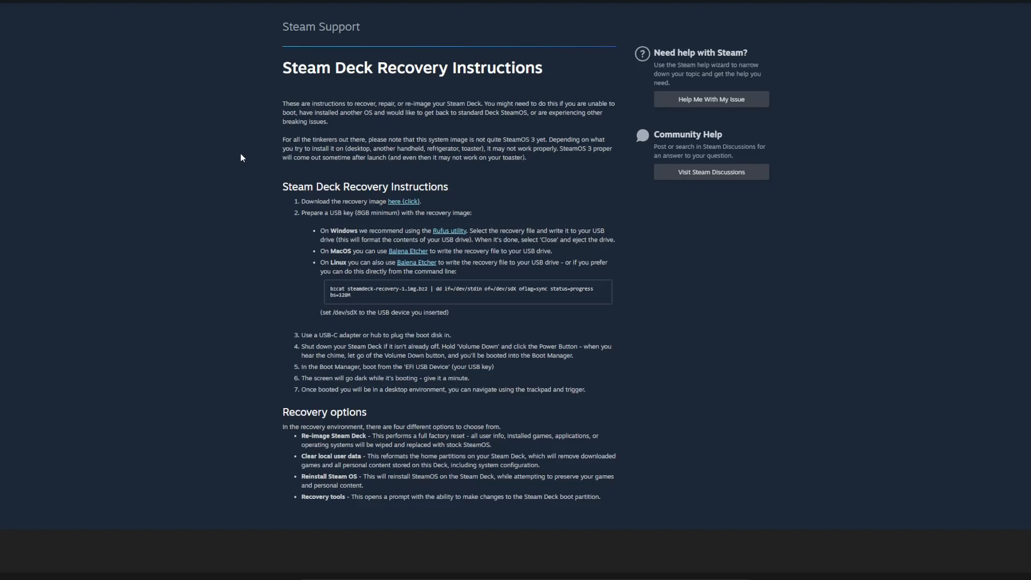
pyautogui.moveTo(206, 106)
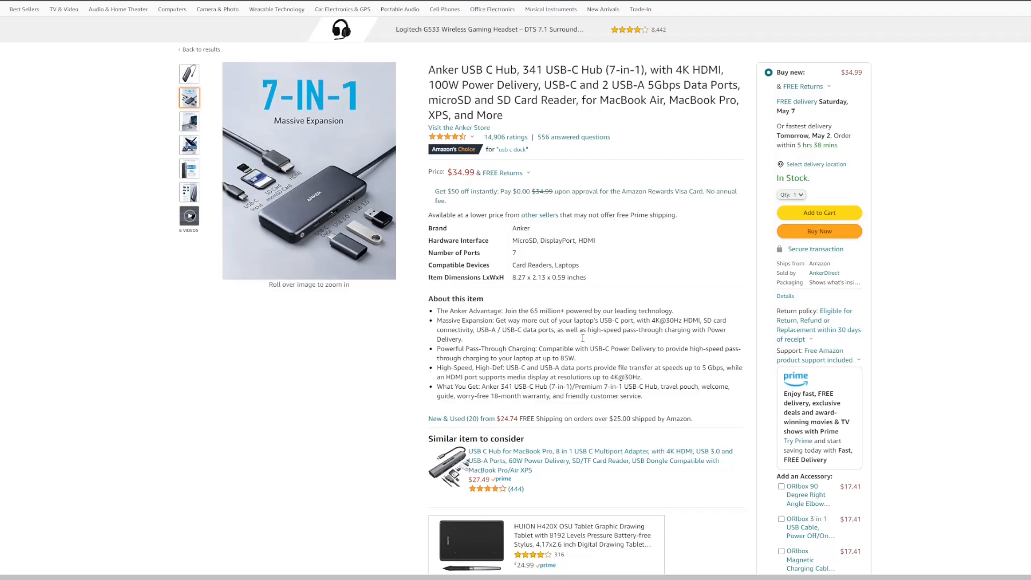
pyautogui.moveTo(591, 340)
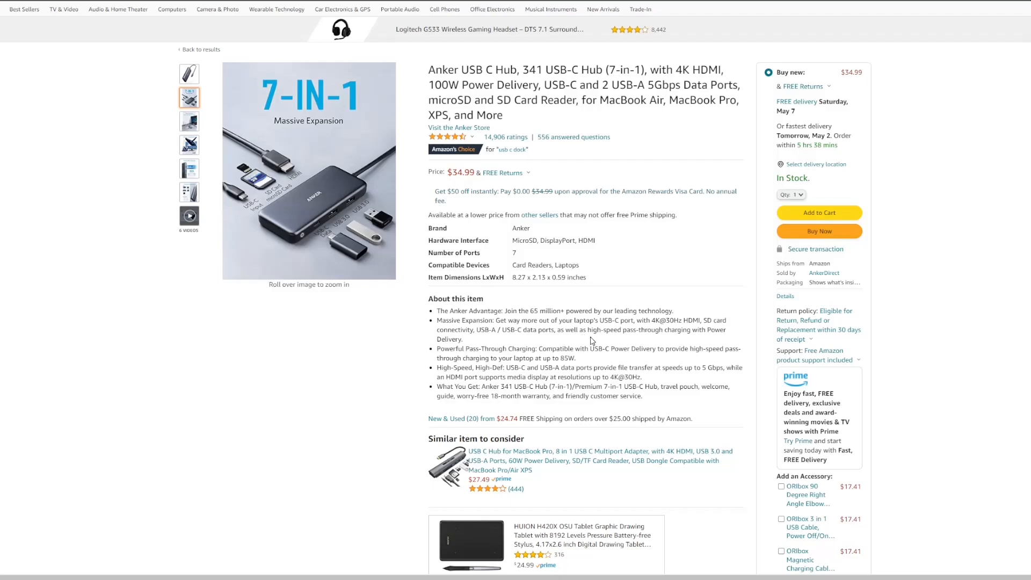
pyautogui.moveTo(581, 343)
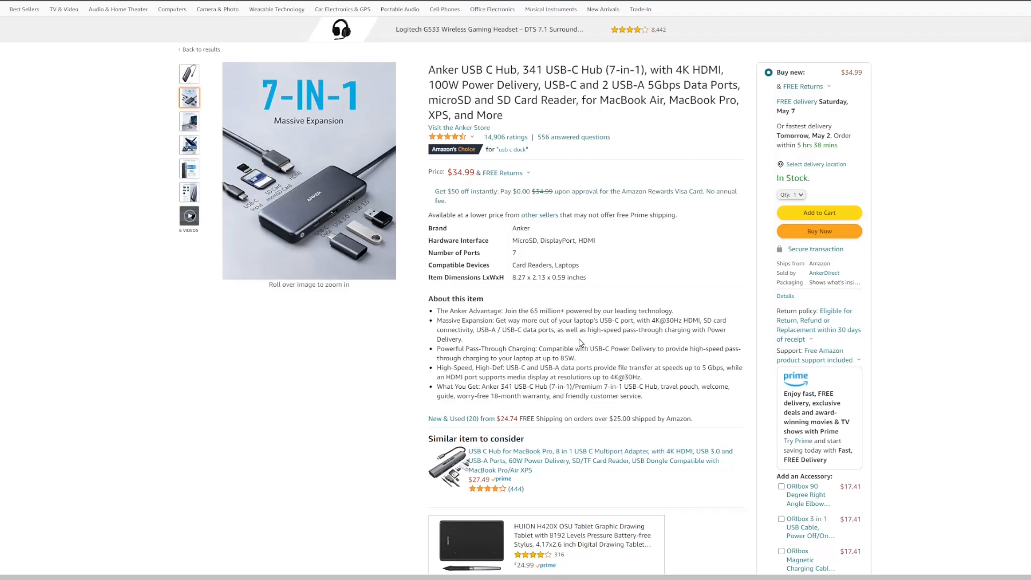
pyautogui.moveTo(587, 329)
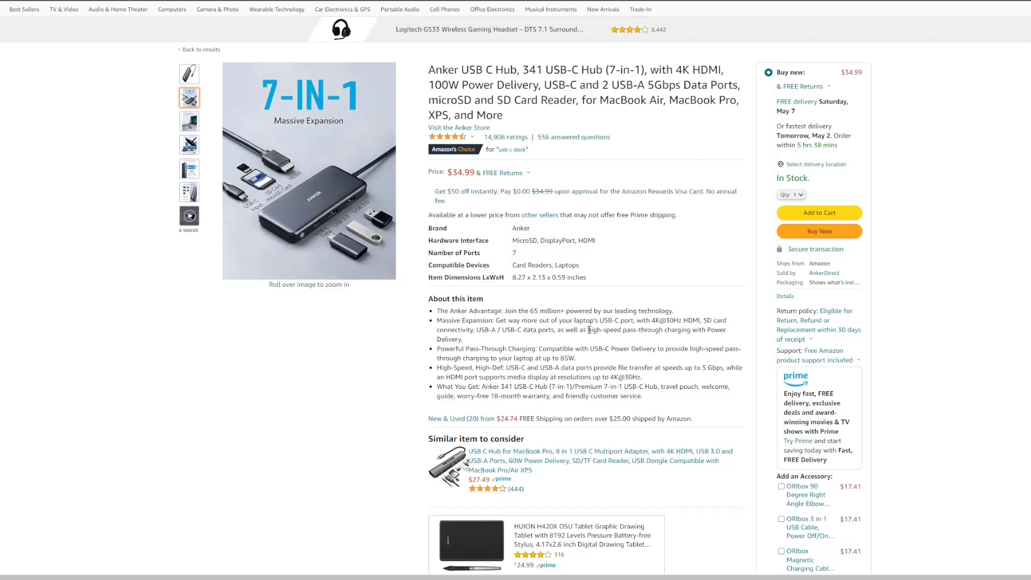
pyautogui.scroll(-3)
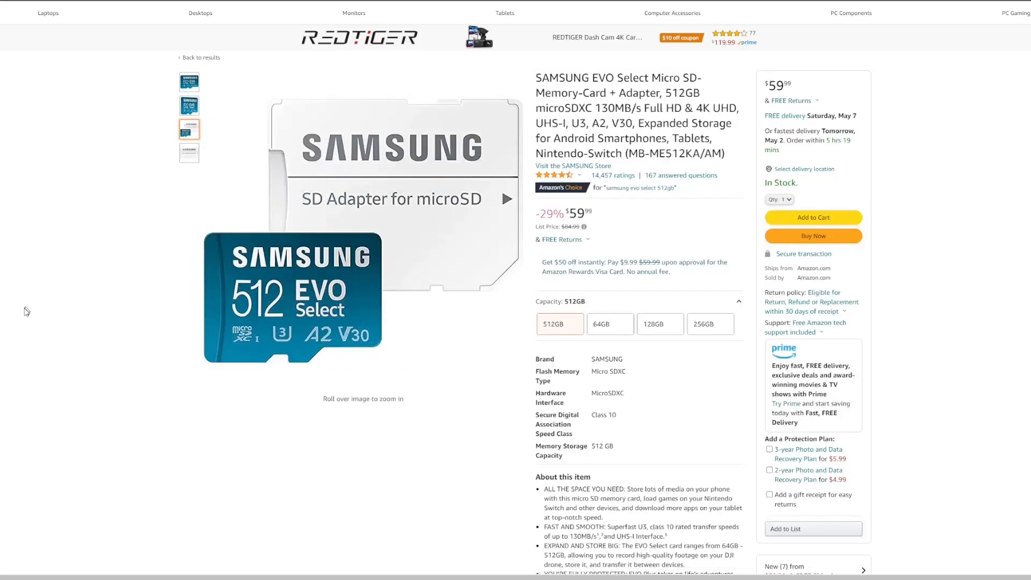
pyautogui.moveTo(191, 303)
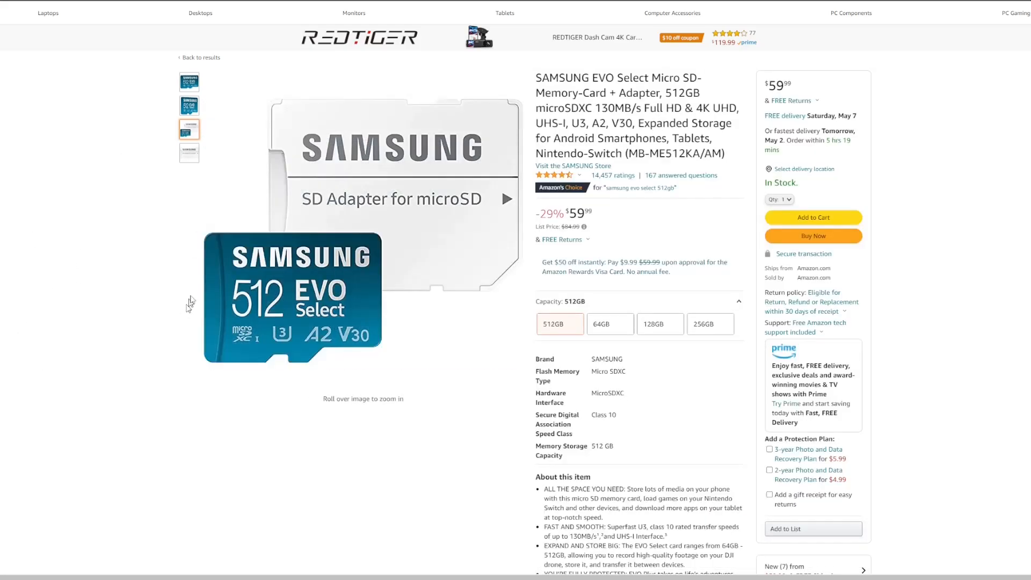
pyautogui.moveTo(217, 291)
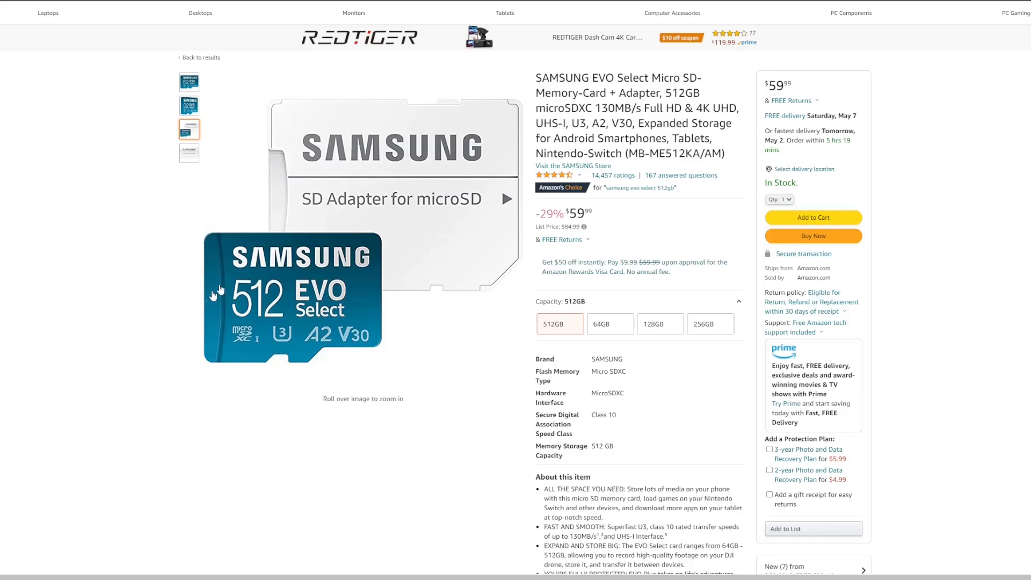
pyautogui.moveTo(111, 197)
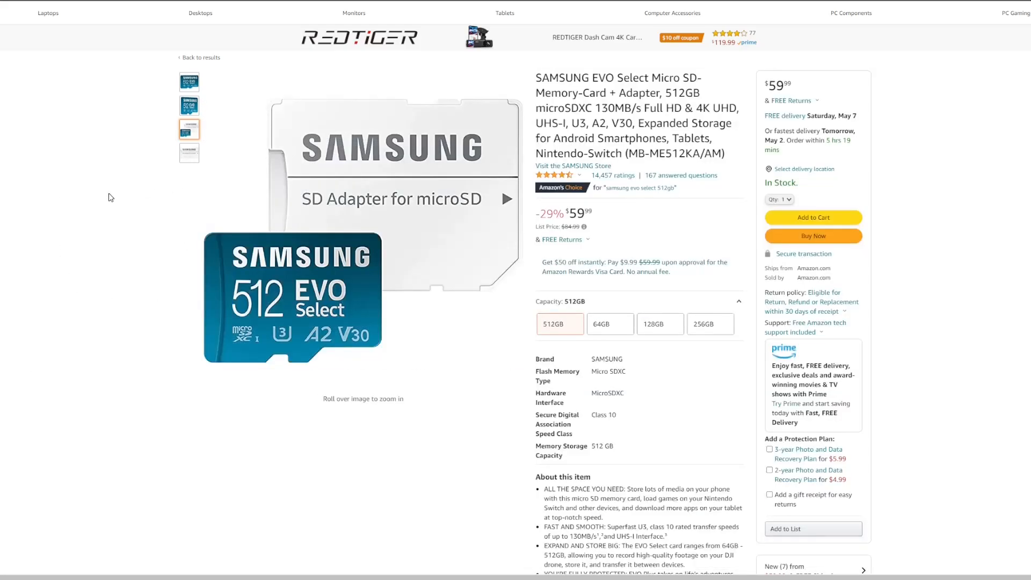
pyautogui.moveTo(112, 214)
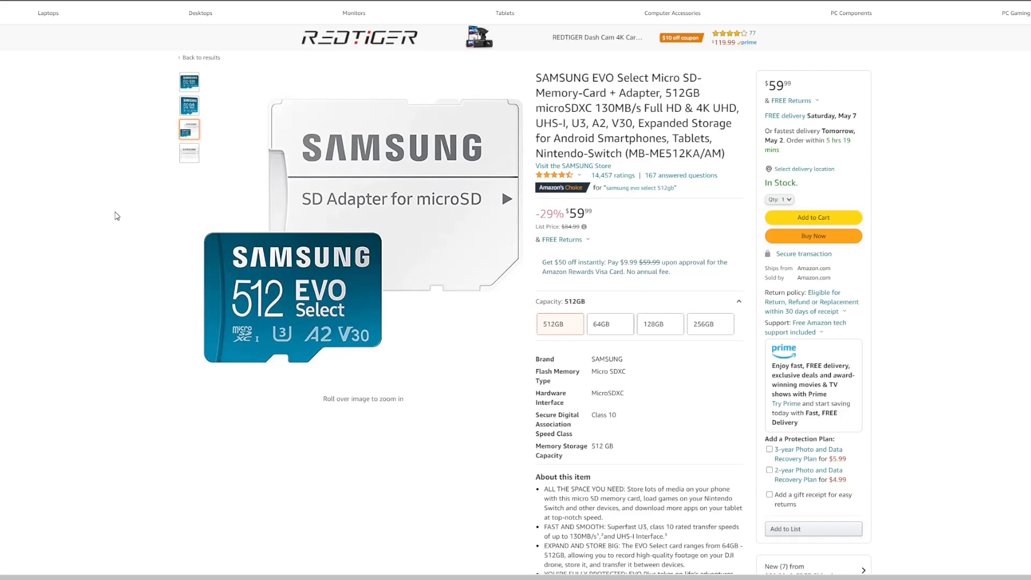
pyautogui.moveTo(92, 212)
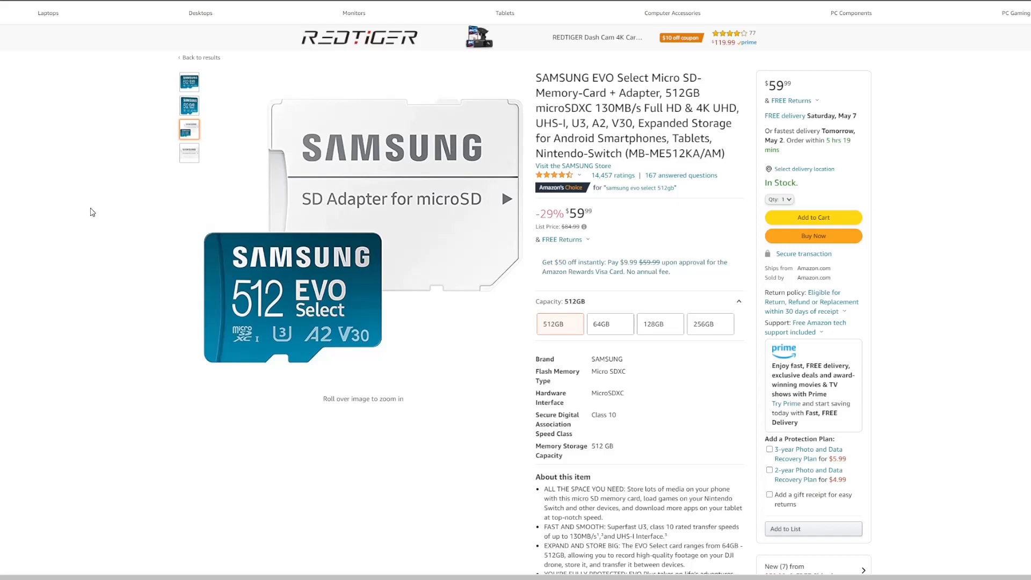
# Step: Show the standalone Samsung SD adapter photo as the main gallery image
pyautogui.click(189, 152)
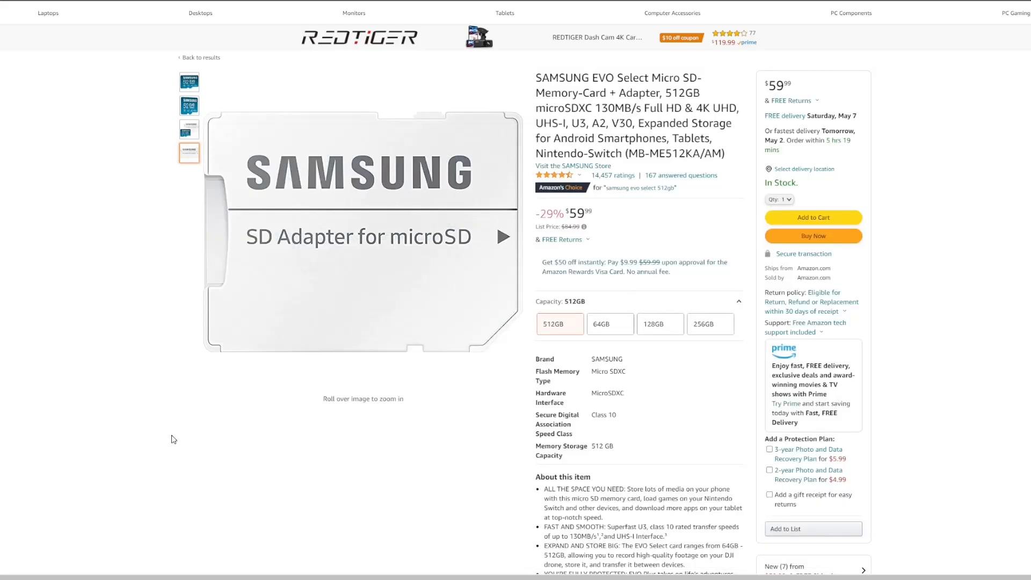
pyautogui.moveTo(176, 424)
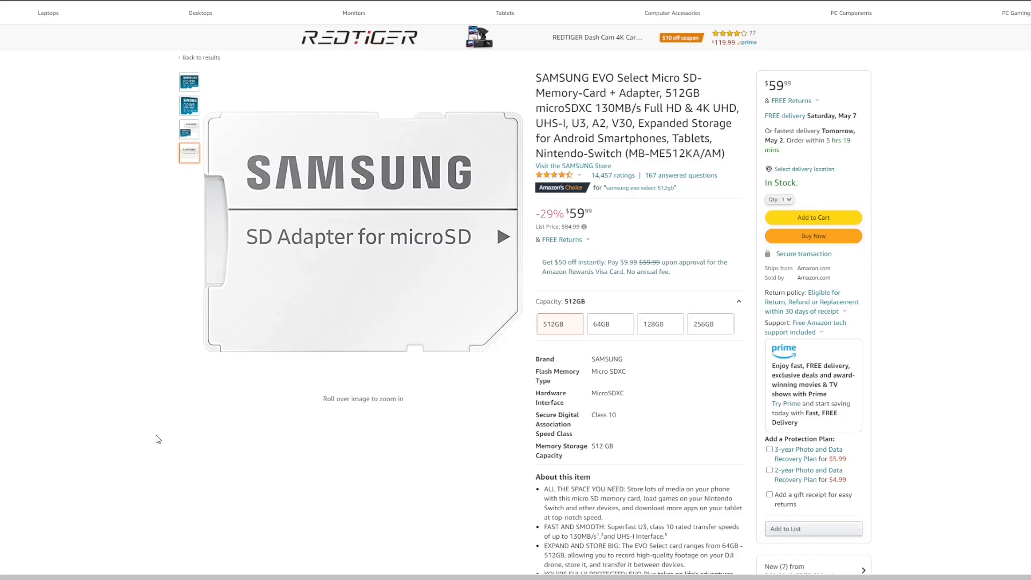
pyautogui.moveTo(160, 439)
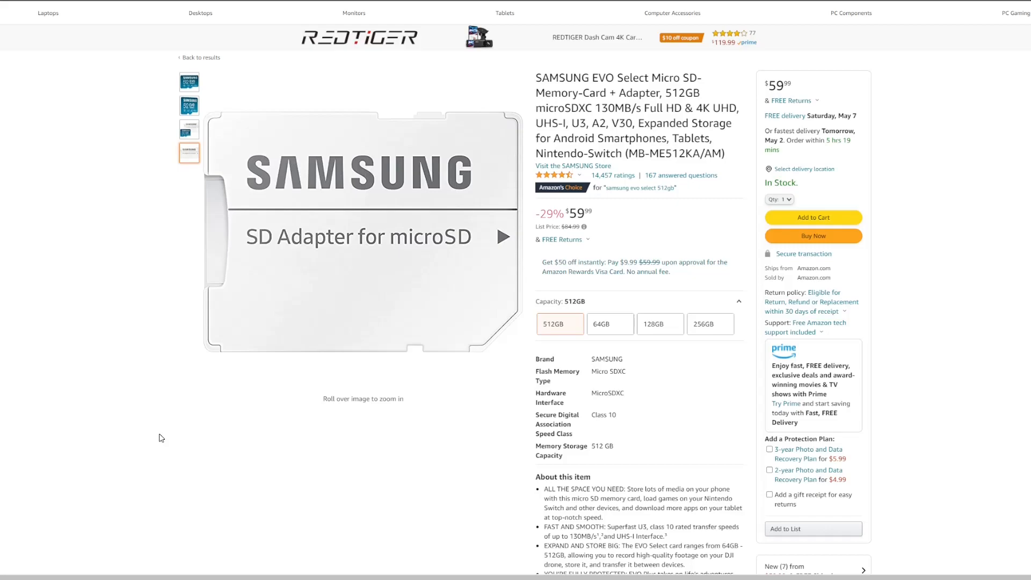
pyautogui.moveTo(61, 366)
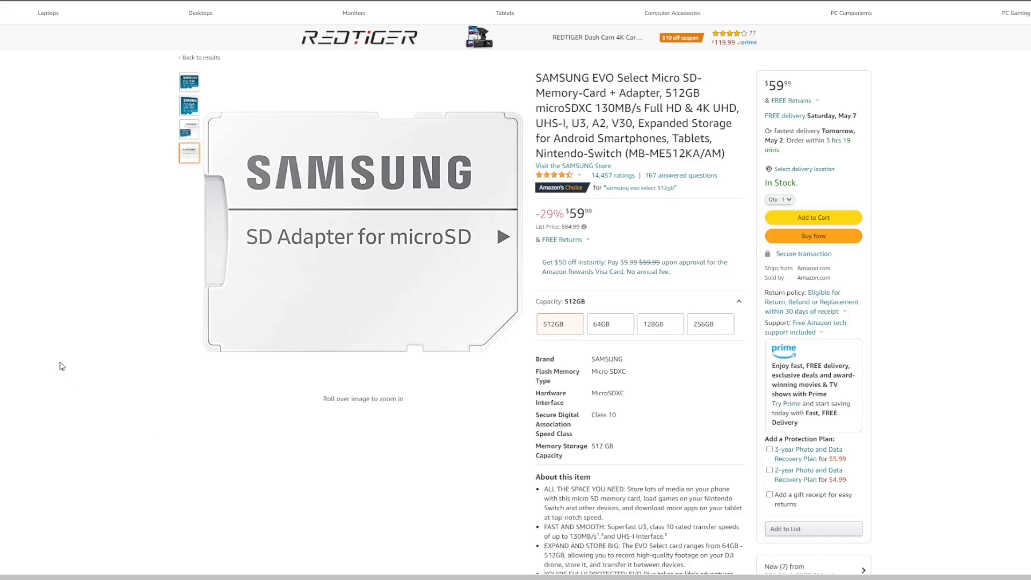
pyautogui.moveTo(77, 382)
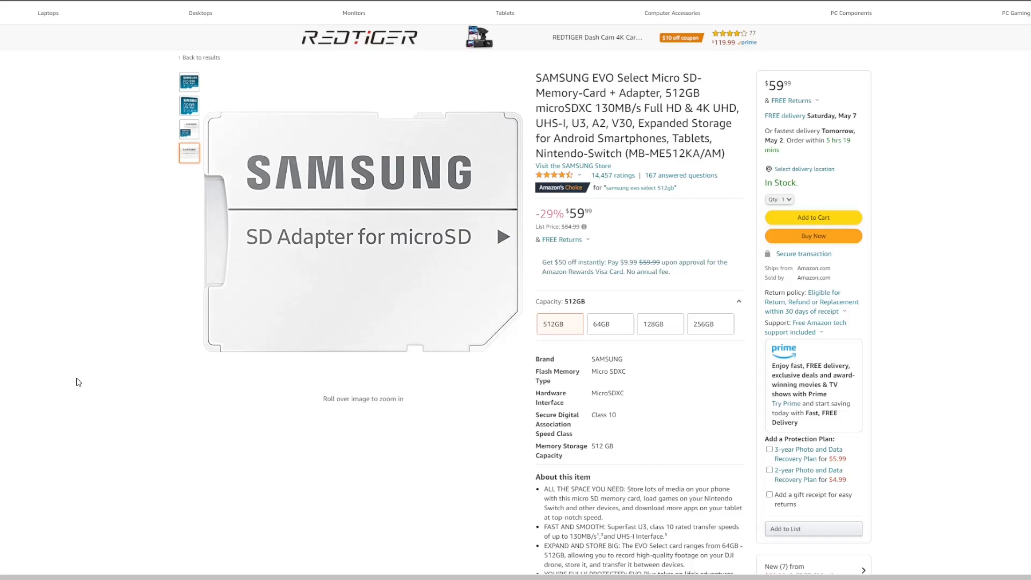
pyautogui.moveTo(58, 376)
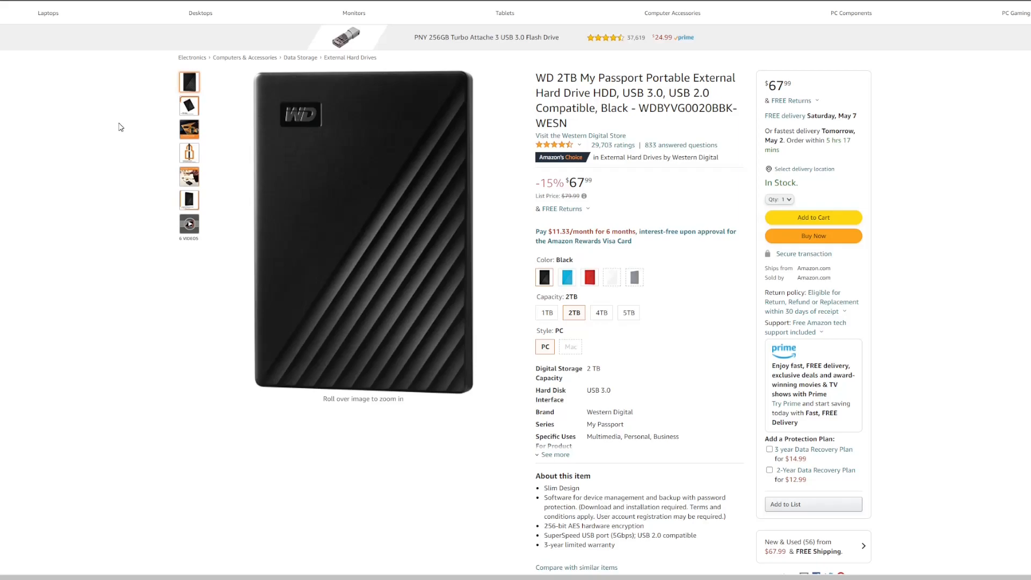
pyautogui.moveTo(122, 127)
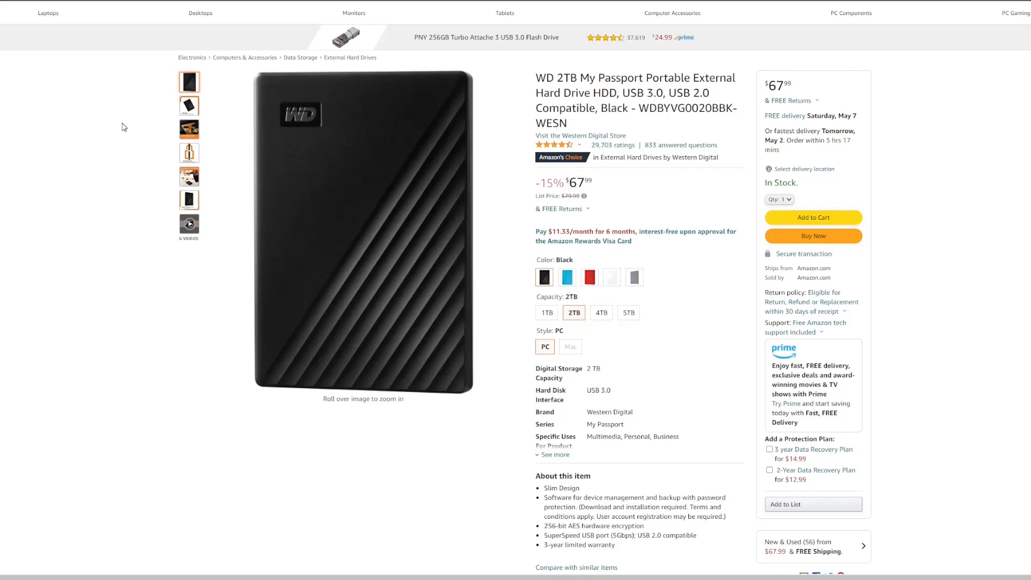
pyautogui.moveTo(125, 125)
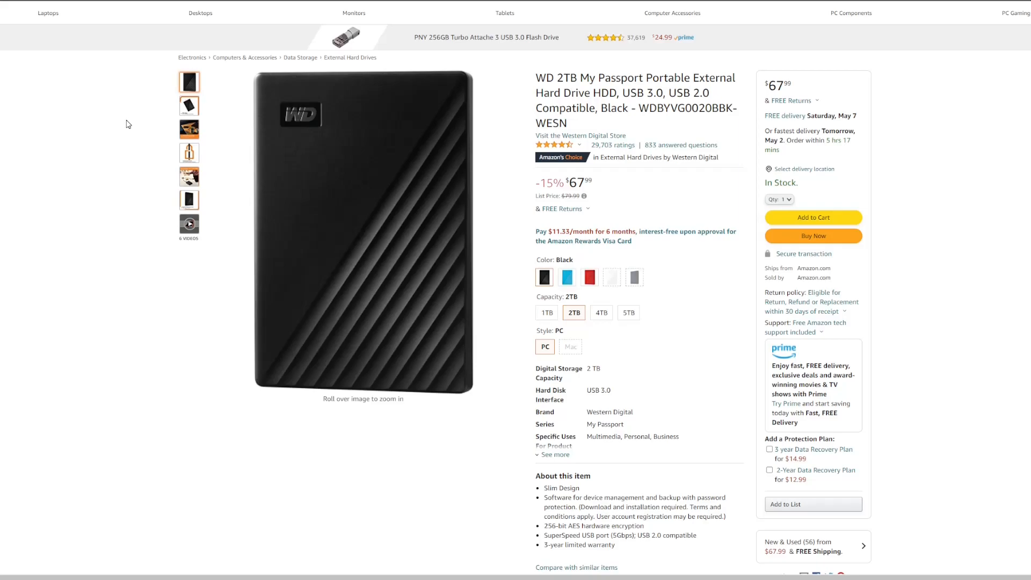
pyautogui.moveTo(133, 121)
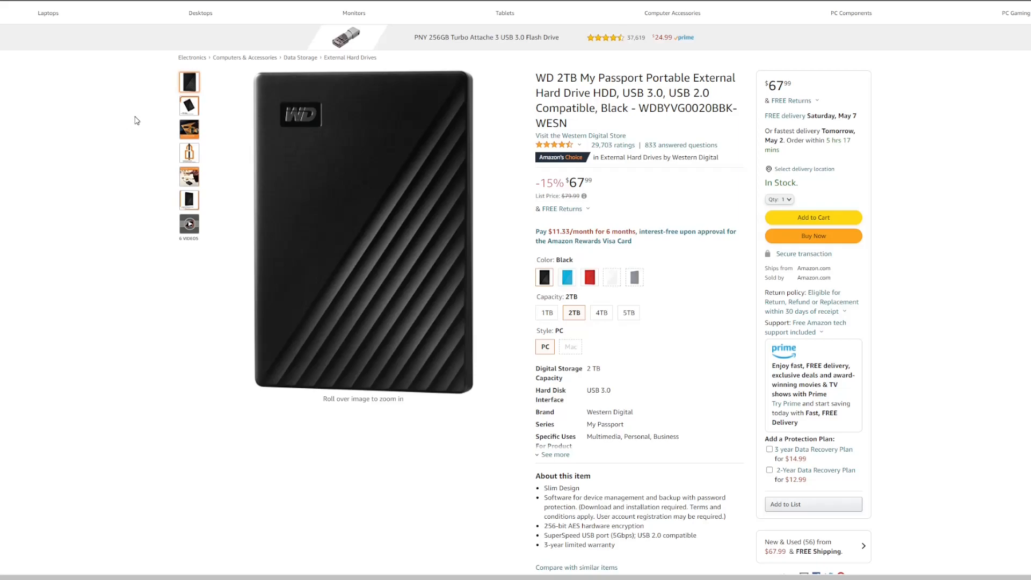
pyautogui.moveTo(138, 119)
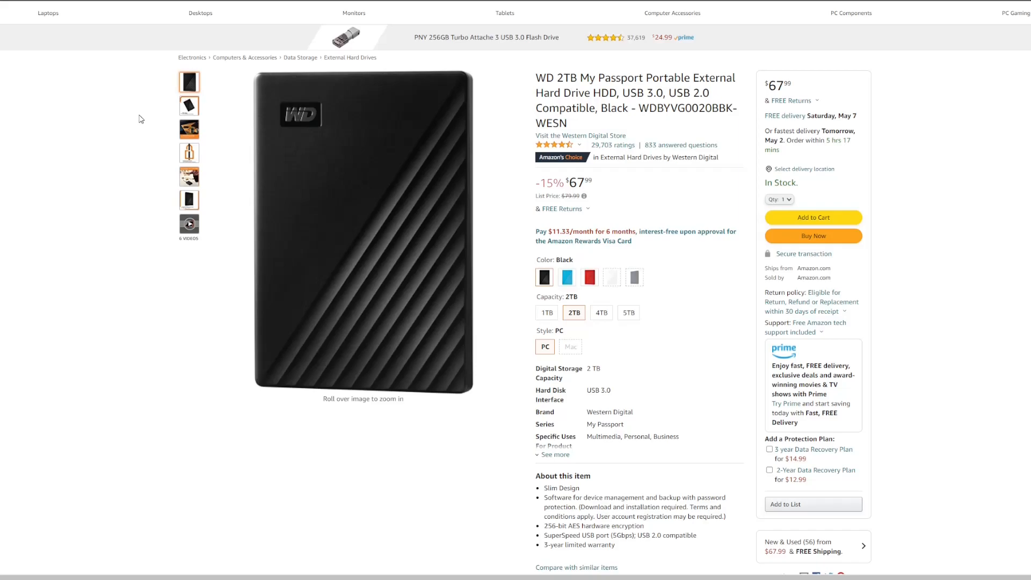
pyautogui.moveTo(142, 117)
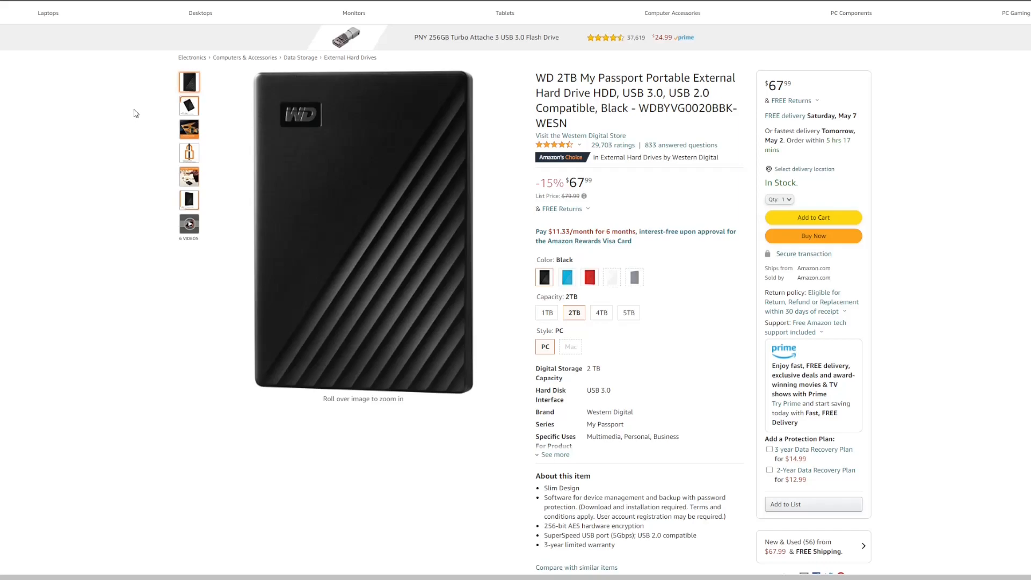
pyautogui.moveTo(132, 111)
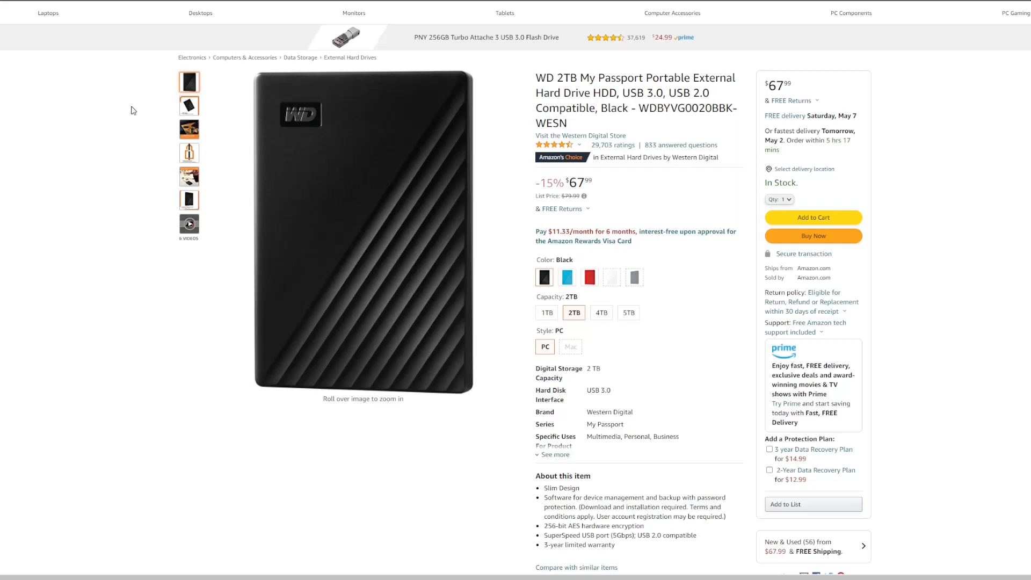
pyautogui.moveTo(103, 125)
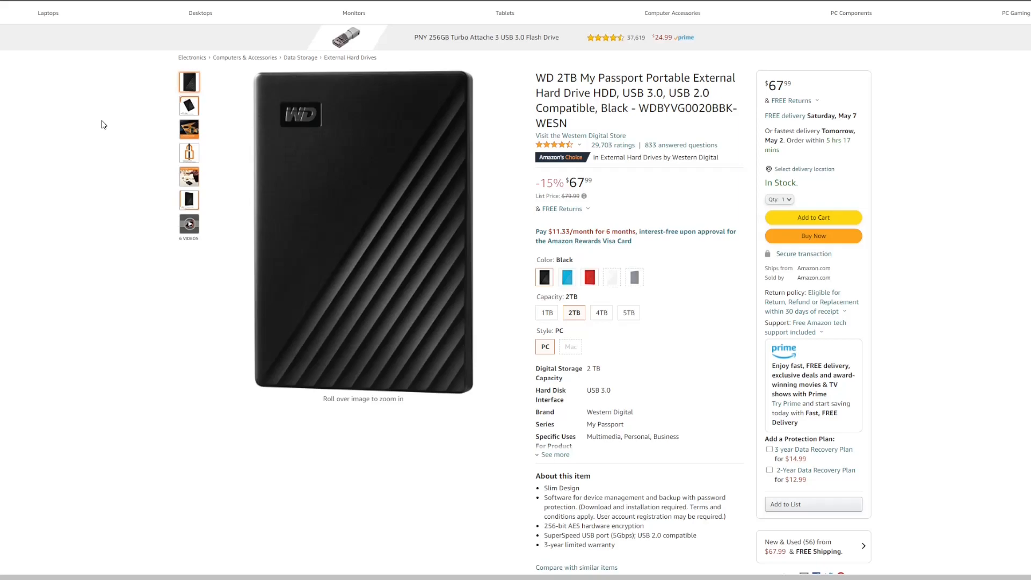
pyautogui.moveTo(116, 122)
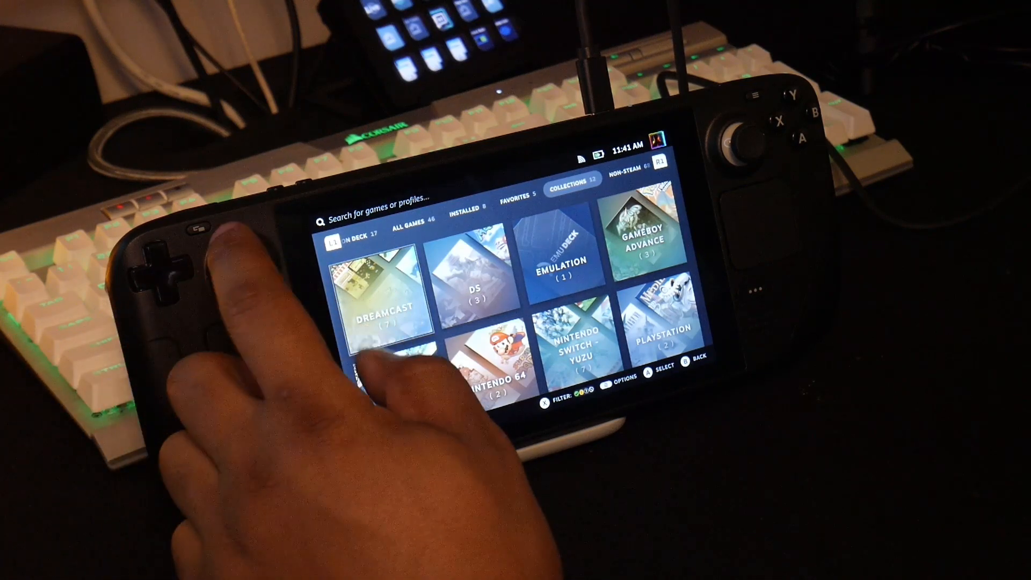
pyautogui.scroll(-3)
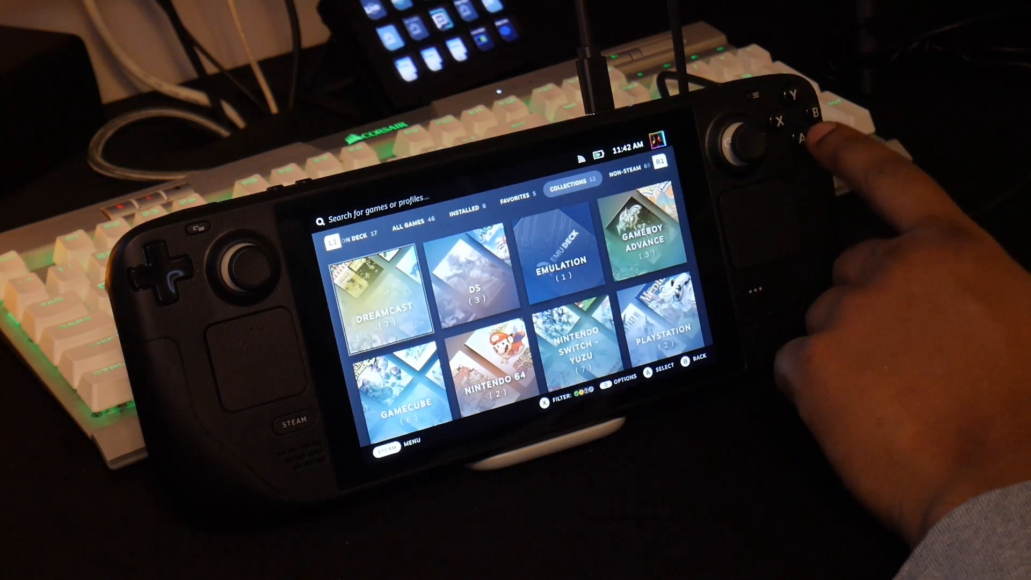
pyautogui.click(801, 137)
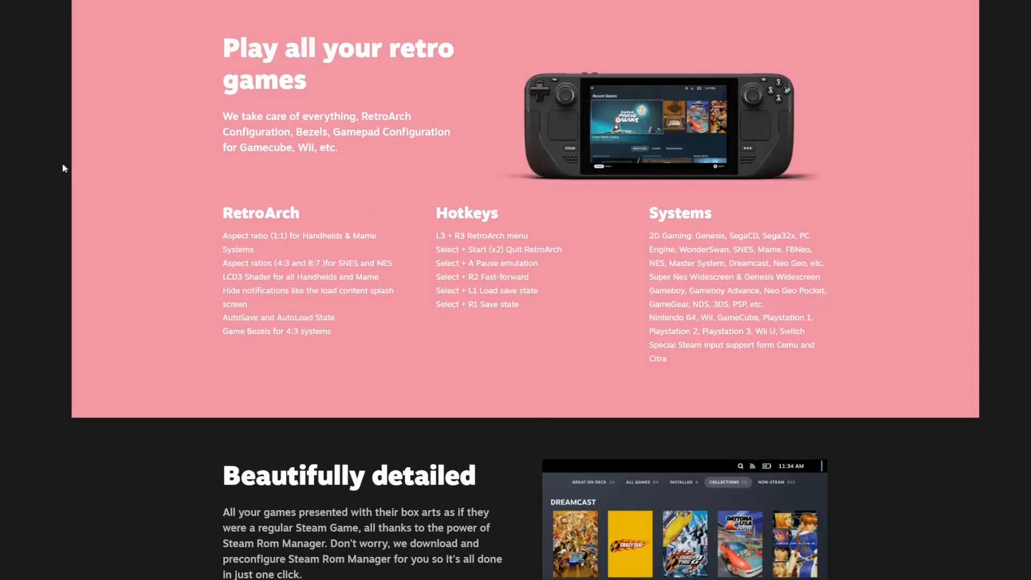
pyautogui.moveTo(242, 186)
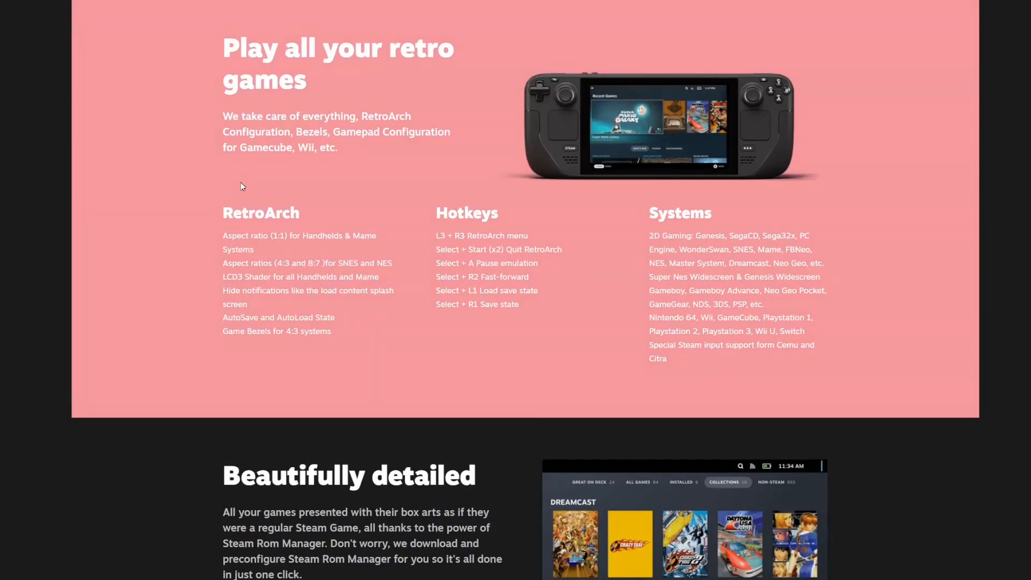
# Step: Scroll the EmuDeck homepage past RetroArch and Hotkeys to the EmulationStation and 5 Steps guide sections
pyautogui.scroll(-3)
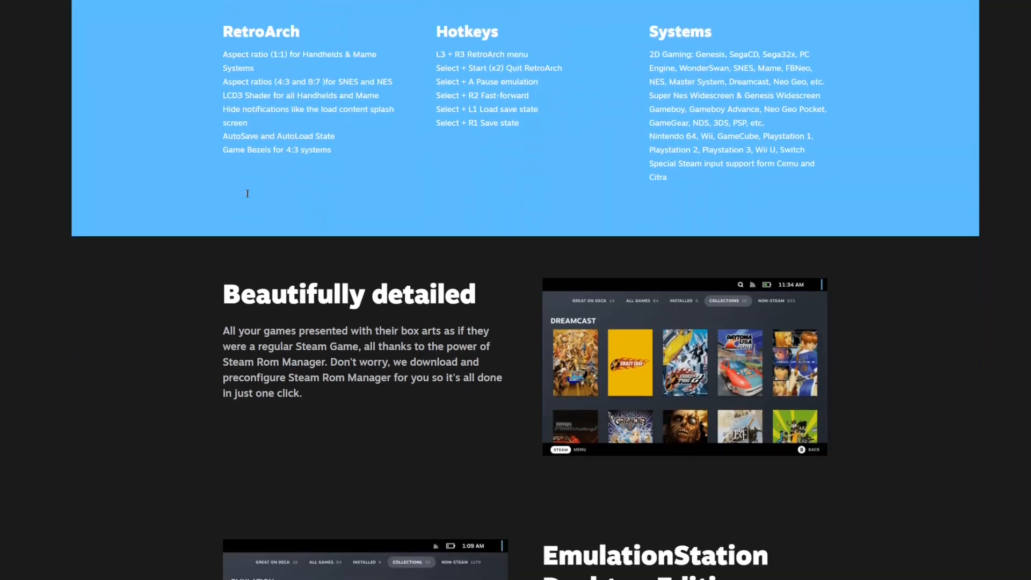
pyautogui.scroll(-3)
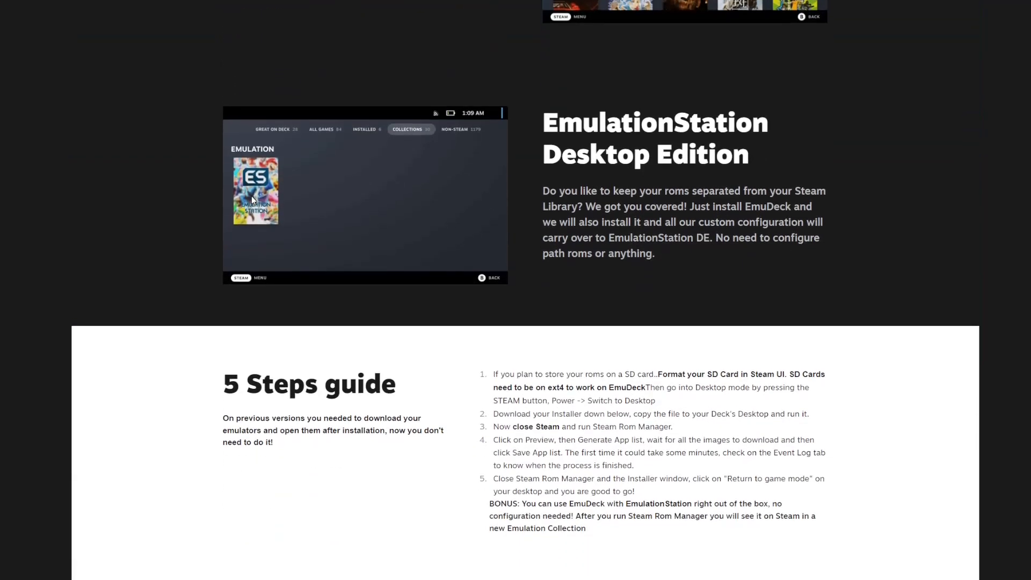
pyautogui.scroll(-3)
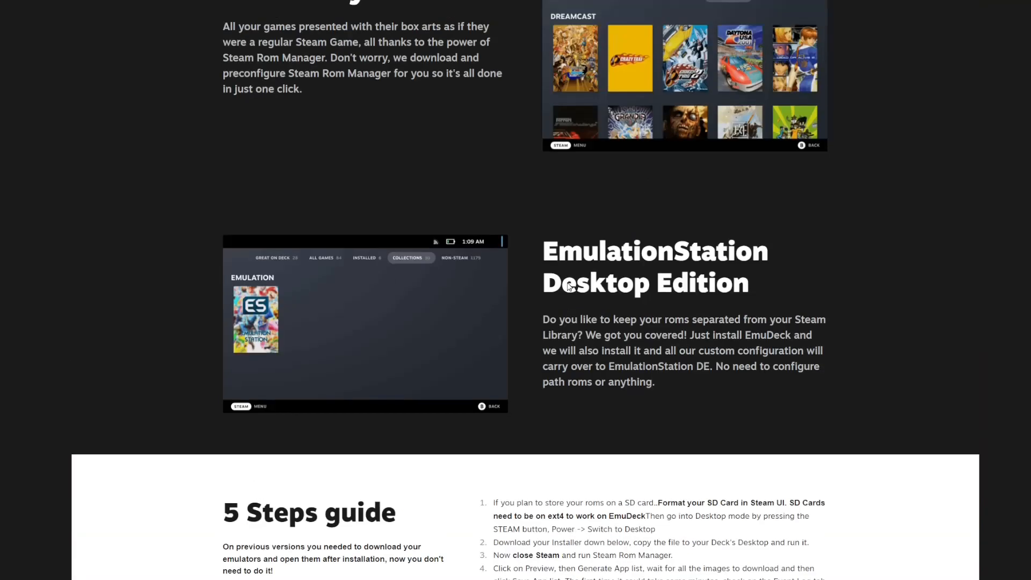
pyautogui.scroll(3)
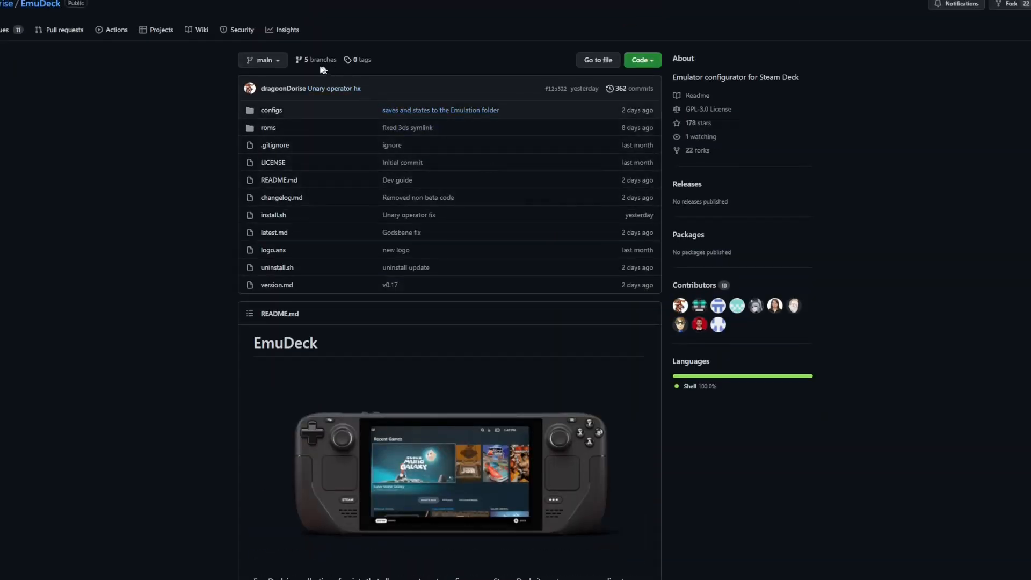
pyautogui.moveTo(157, 30)
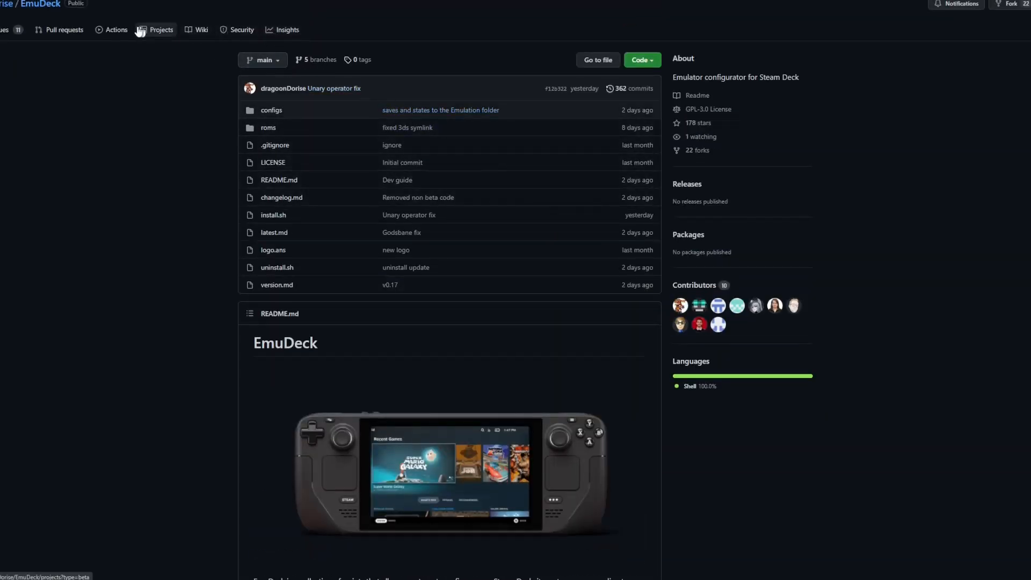
pyautogui.moveTo(564, 140)
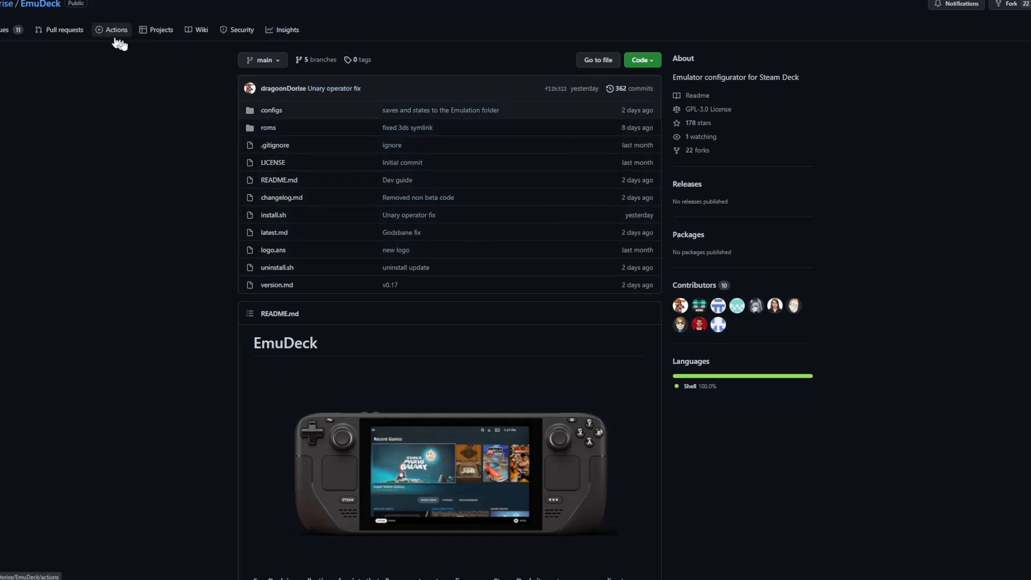
pyautogui.moveTo(20, 30)
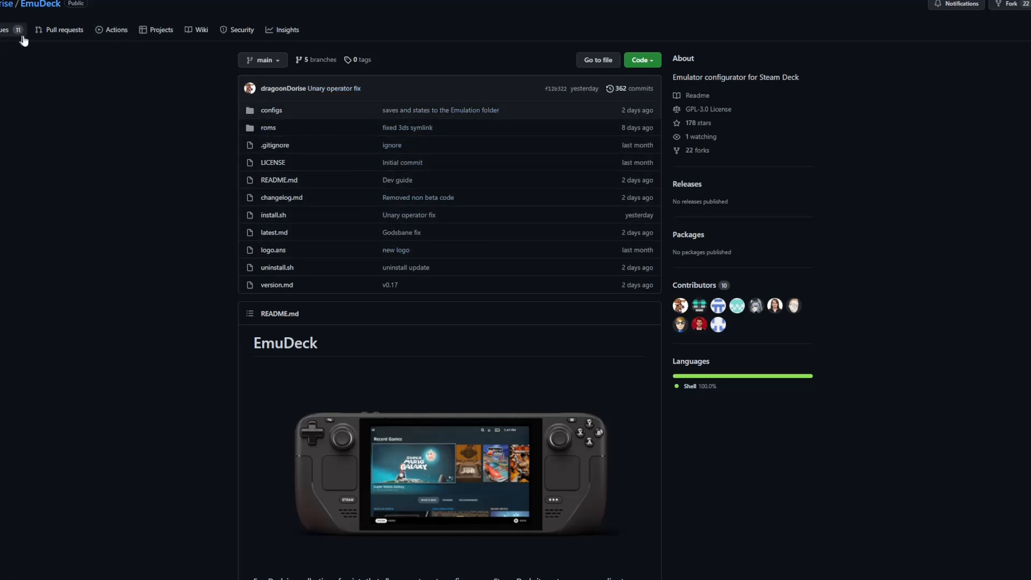
pyautogui.click(13, 29)
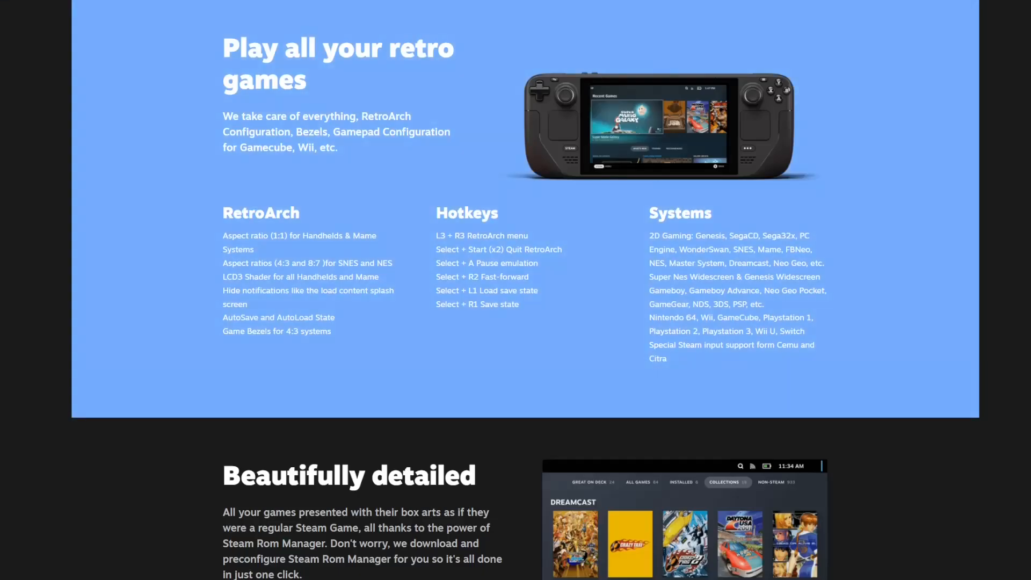
# Step: Scroll the EmuDeck homepage from the retro games section to the Beautifully detailed box-art section
pyautogui.scroll(-3)
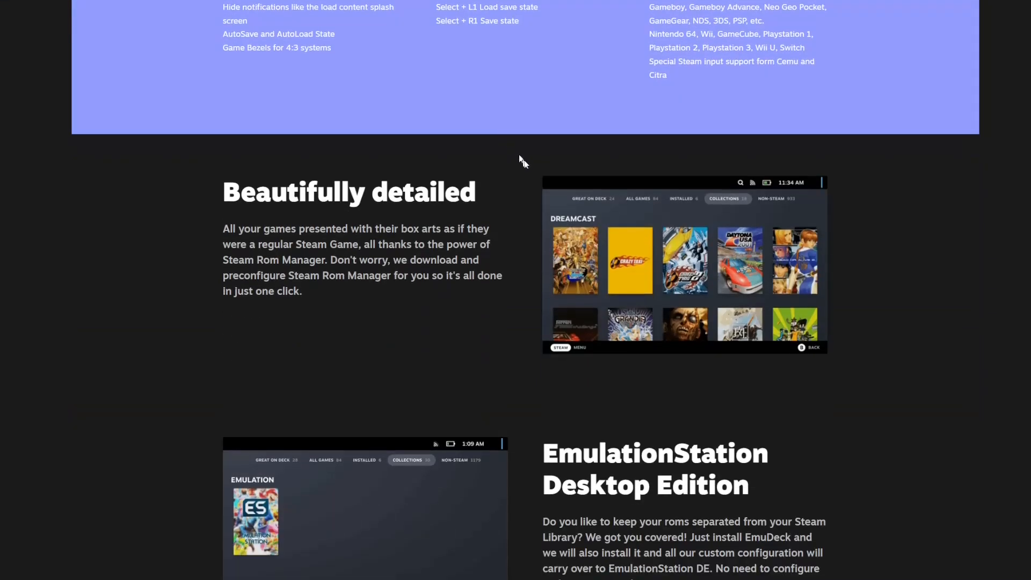
pyautogui.scroll(3)
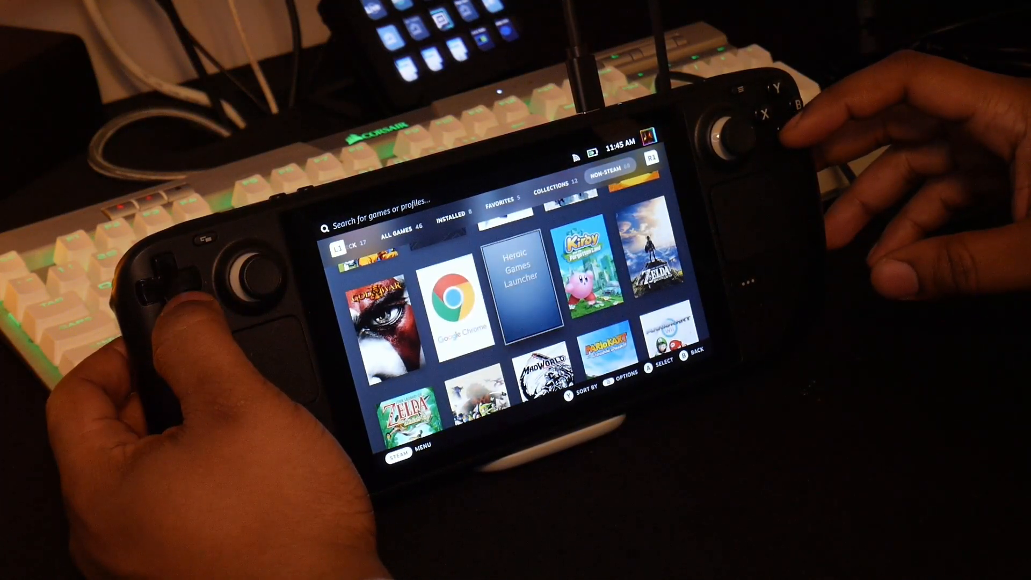
# Step: Select the Heroic Games Launcher tile in the Steam Deck's Non-Steam library
pyautogui.click(518, 266)
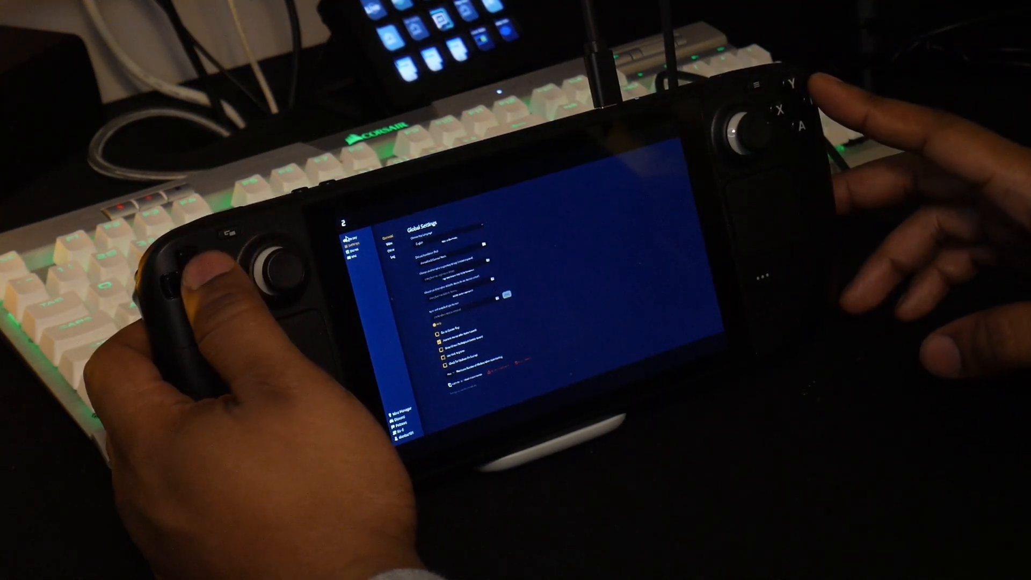
# Step: Leave Heroic's Global Settings via the Steam button to return to the Non-Steam library
pyautogui.press('steam')
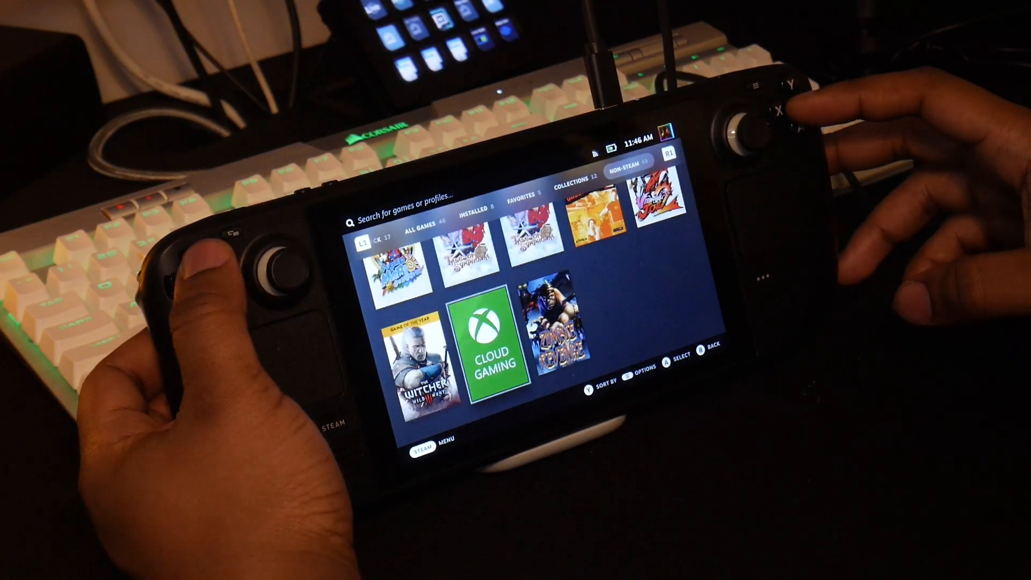
# Step: Bring up the options and Properties for The Witcher 3 shortcut in the Non-Steam library
pyautogui.click(421, 362)
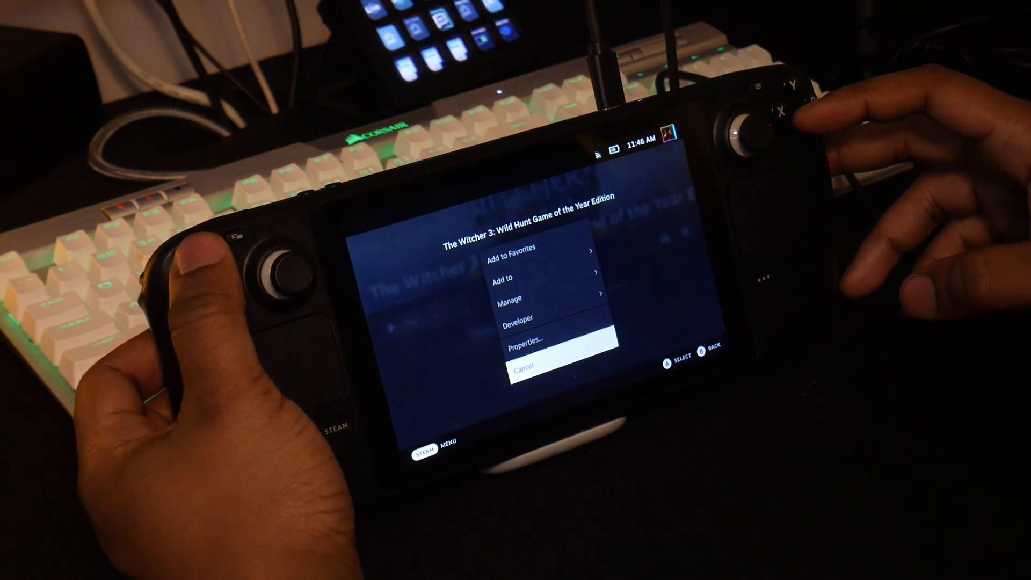
pyautogui.click(526, 347)
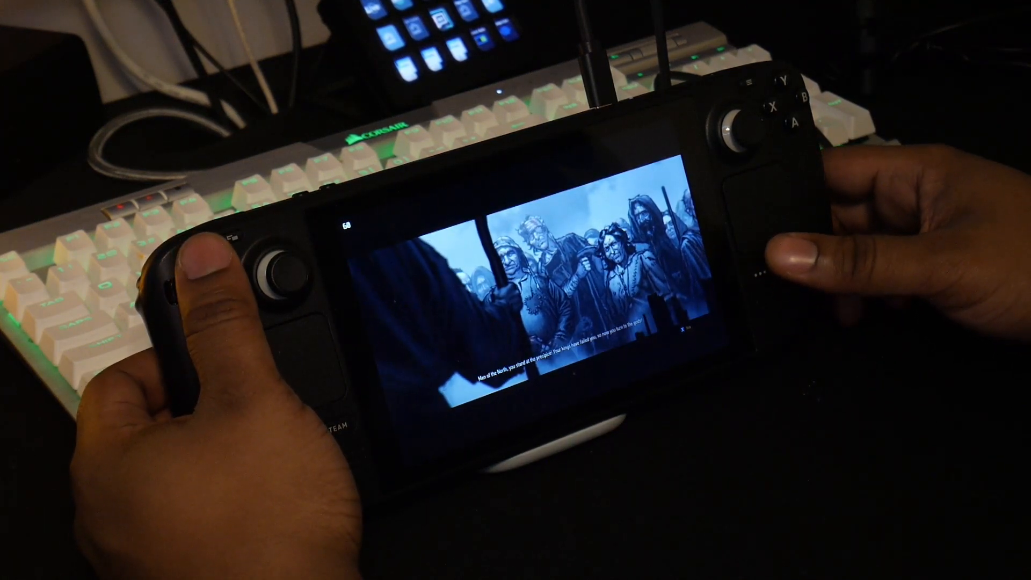
# Step: Skip The Witcher 3's opening cinematic to reach the main menu with Continue offered
pyautogui.click(786, 123)
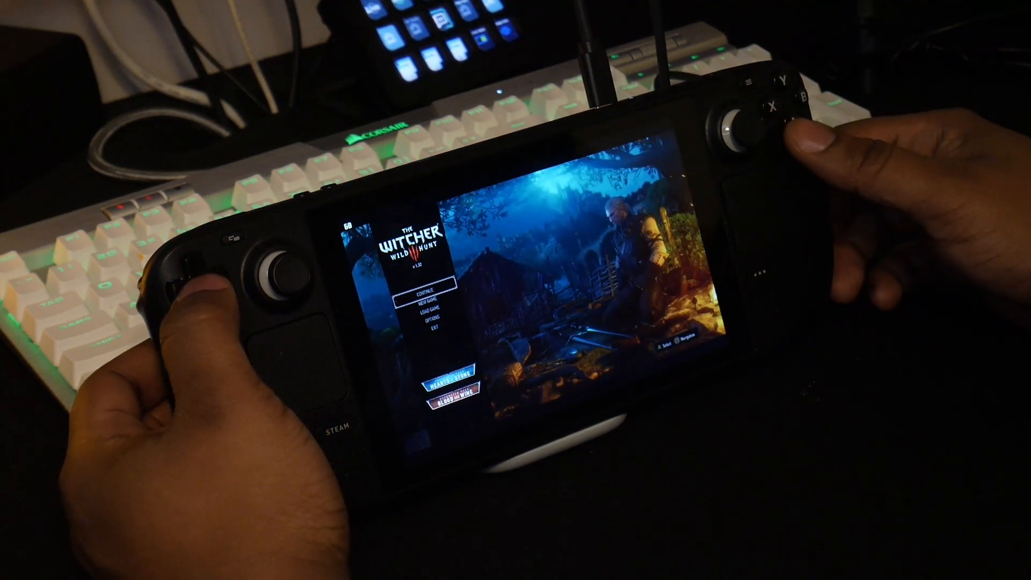